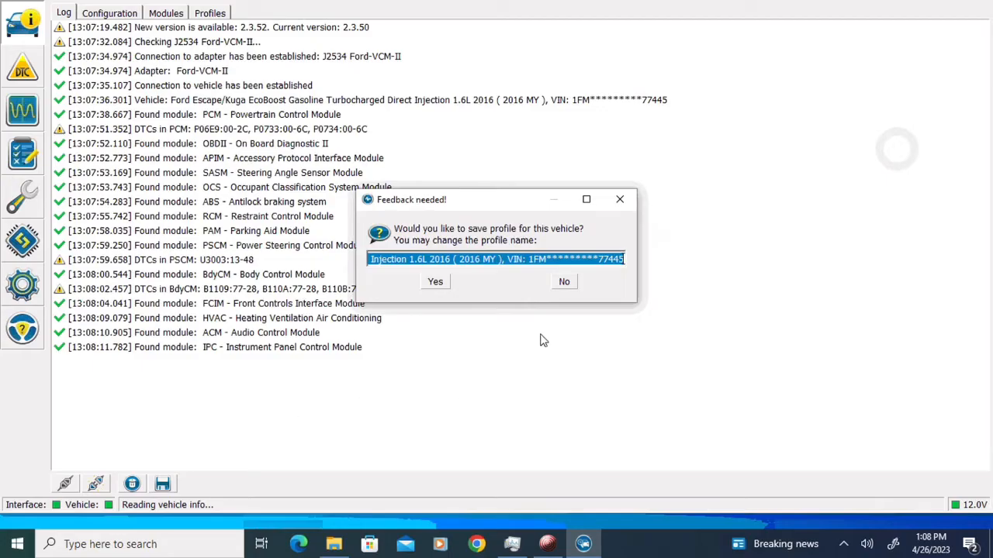
# Step: Run the PCM Clear Transmission Adaptive Tables service procedure and confirm its warning
pyautogui.click(565, 281)
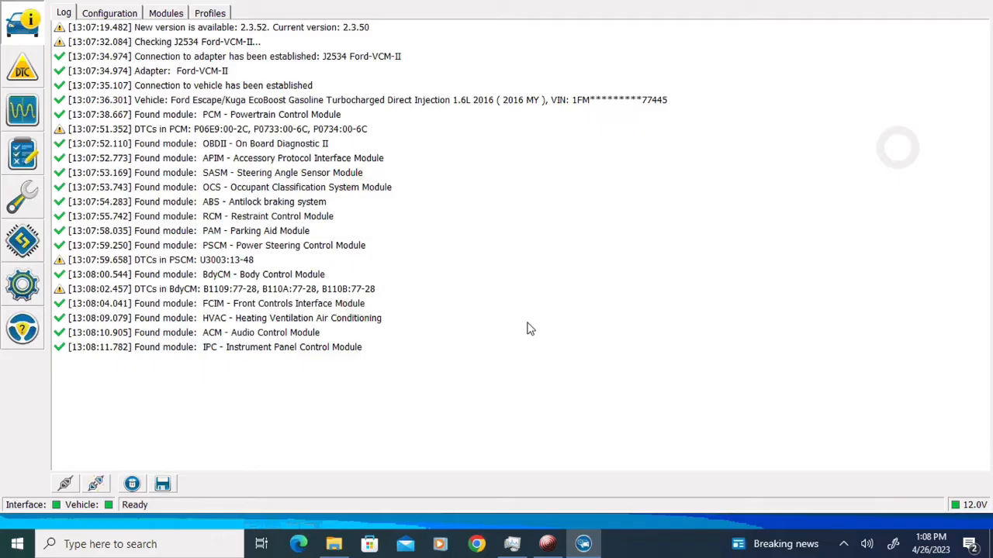
pyautogui.moveTo(400, 412)
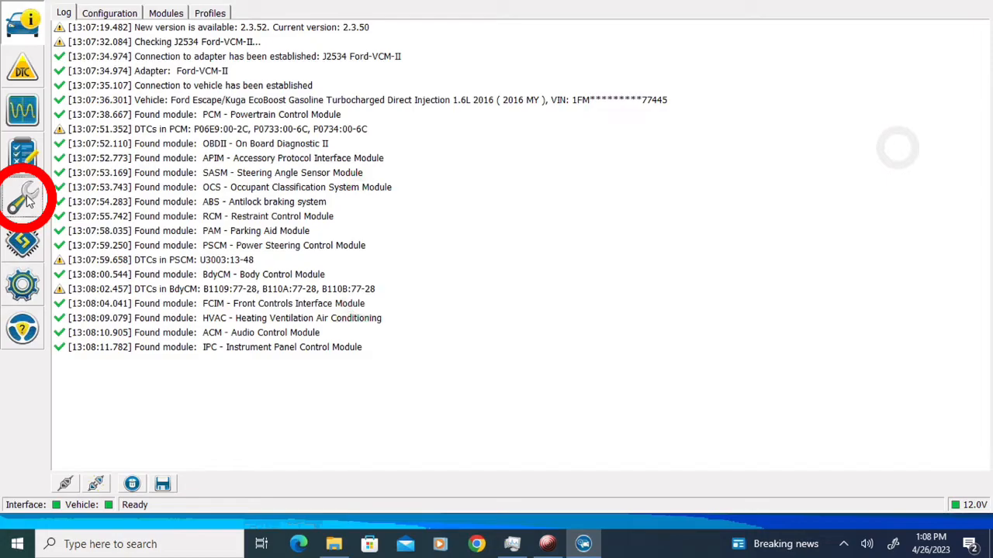
pyautogui.click(22, 195)
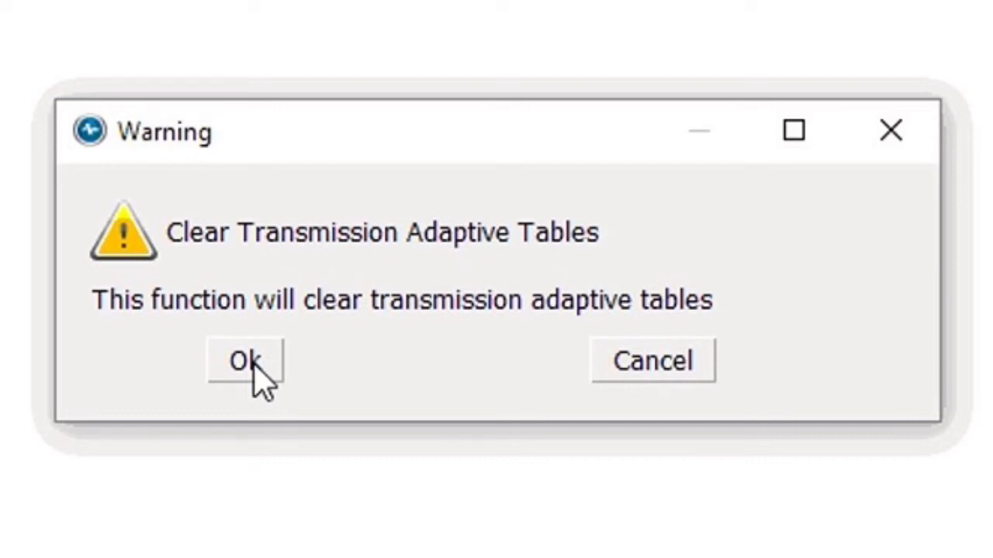
pyautogui.click(245, 360)
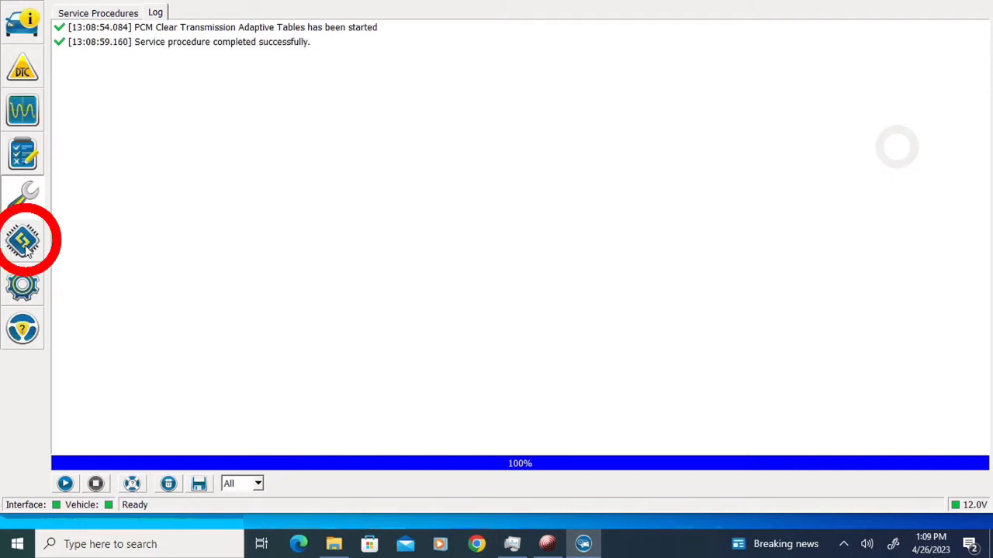
# Step: Run the PCM Transmission Characterization Update from Configuration and Programming and accept its description
pyautogui.click(22, 240)
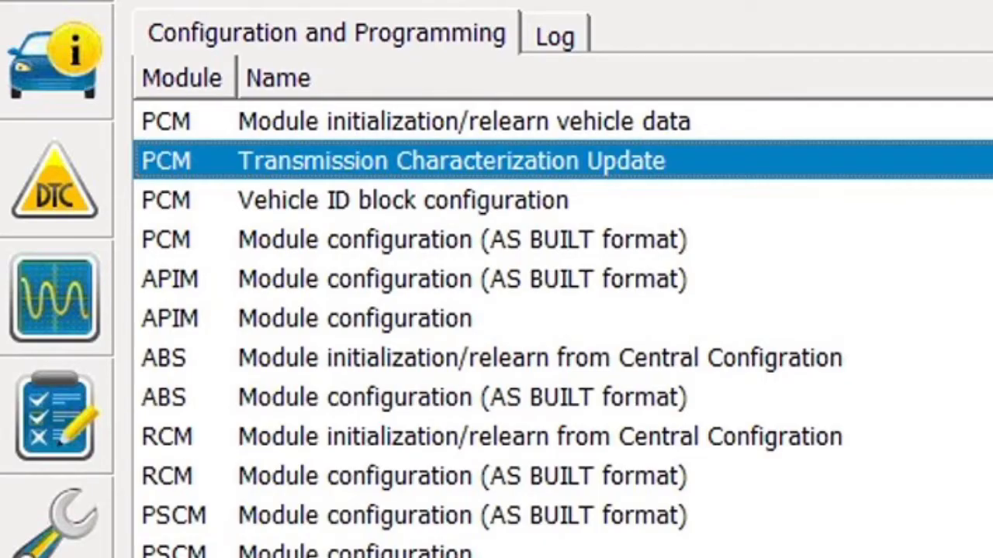
pyautogui.click(65, 484)
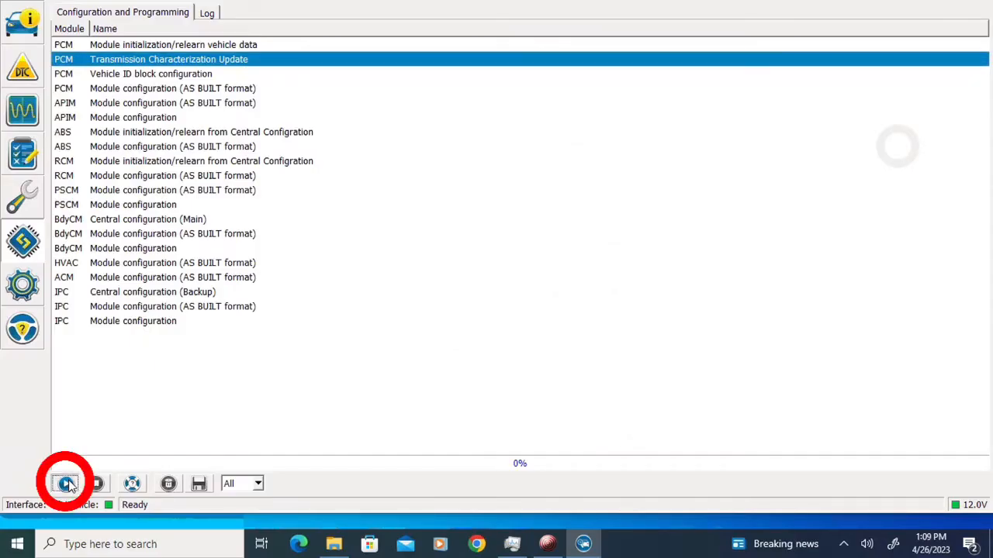
pyautogui.click(65, 484)
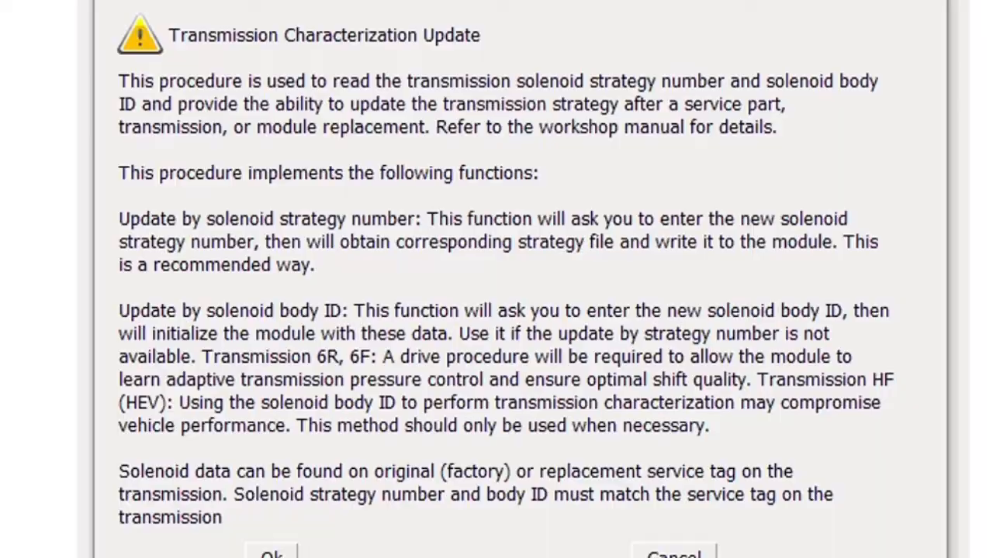
pyautogui.click(270, 554)
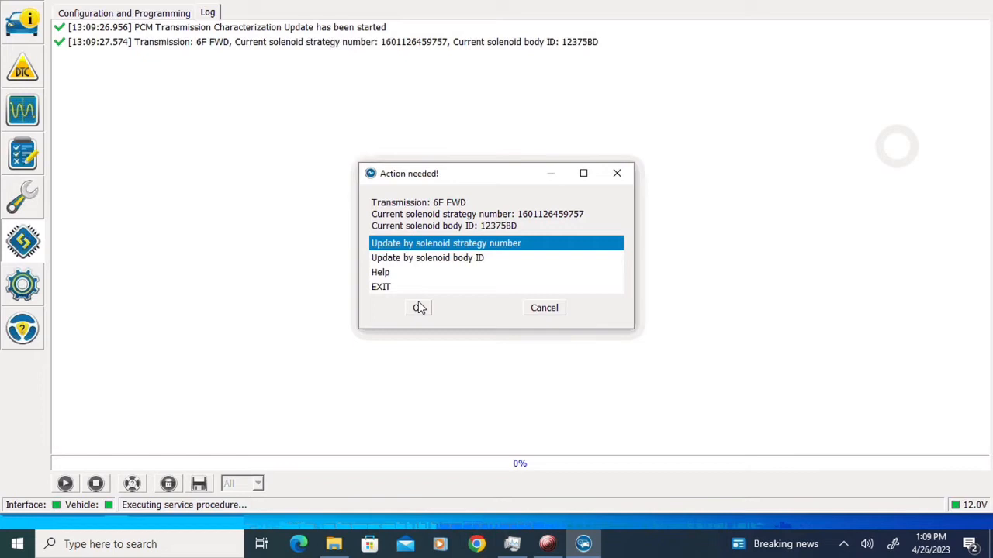
pyautogui.click(419, 308)
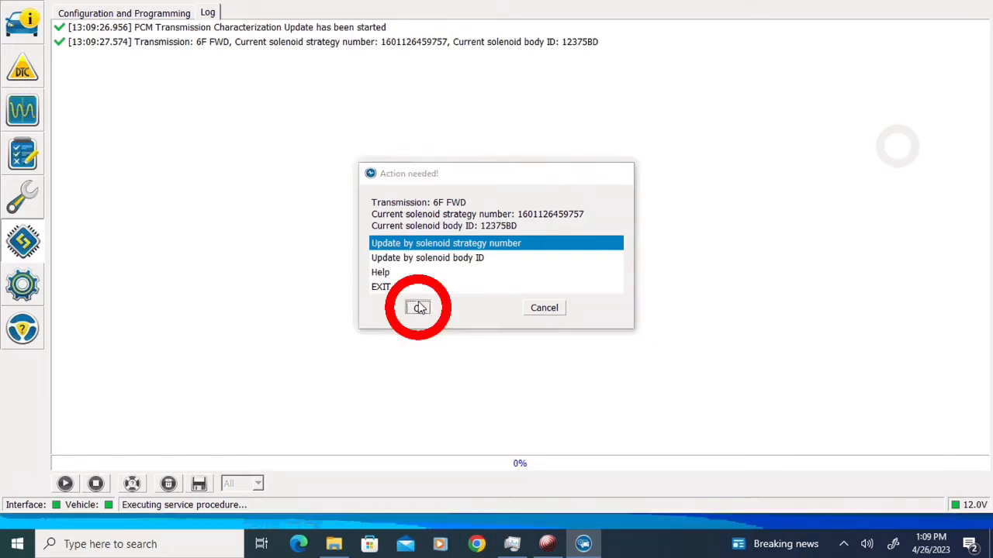
pyautogui.click(419, 307)
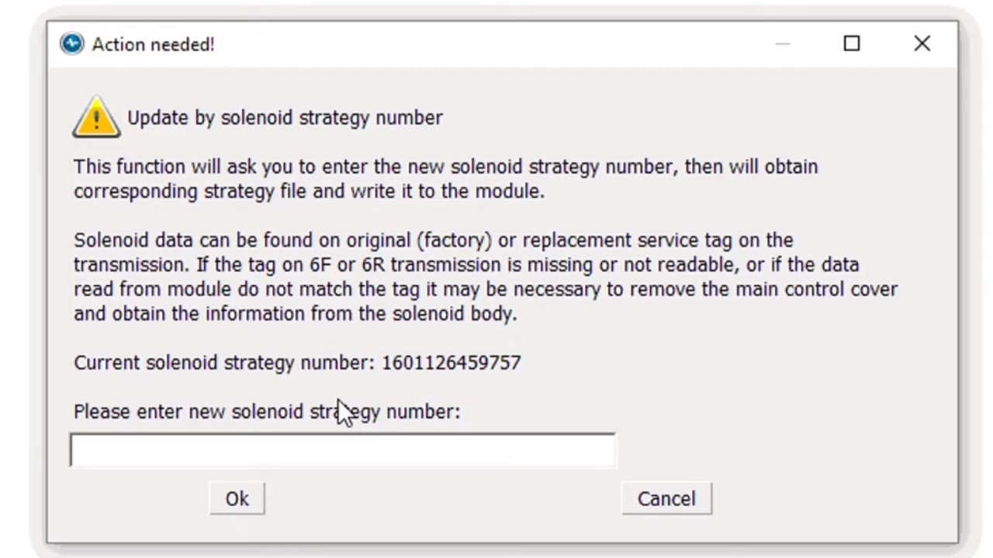
pyautogui.write('23')
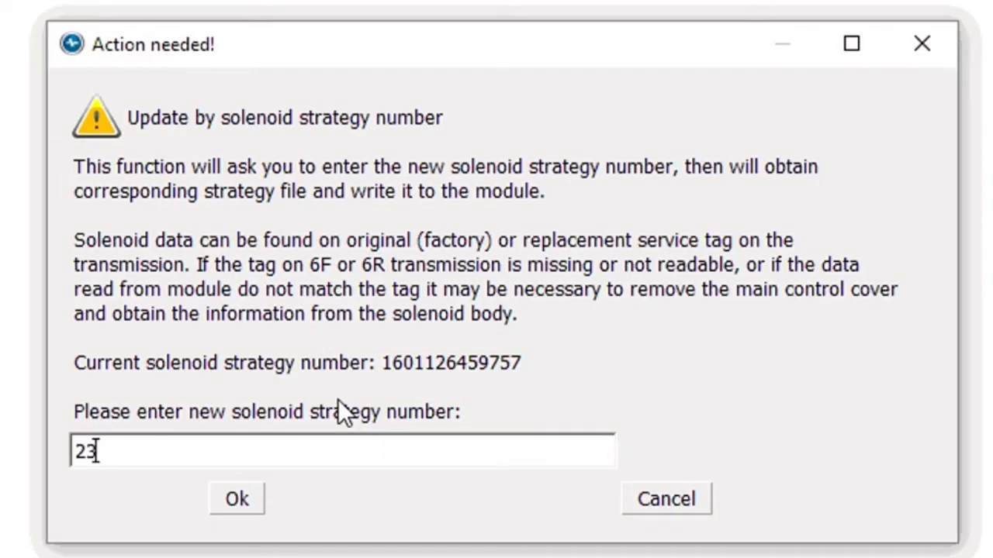
pyautogui.write('0052')
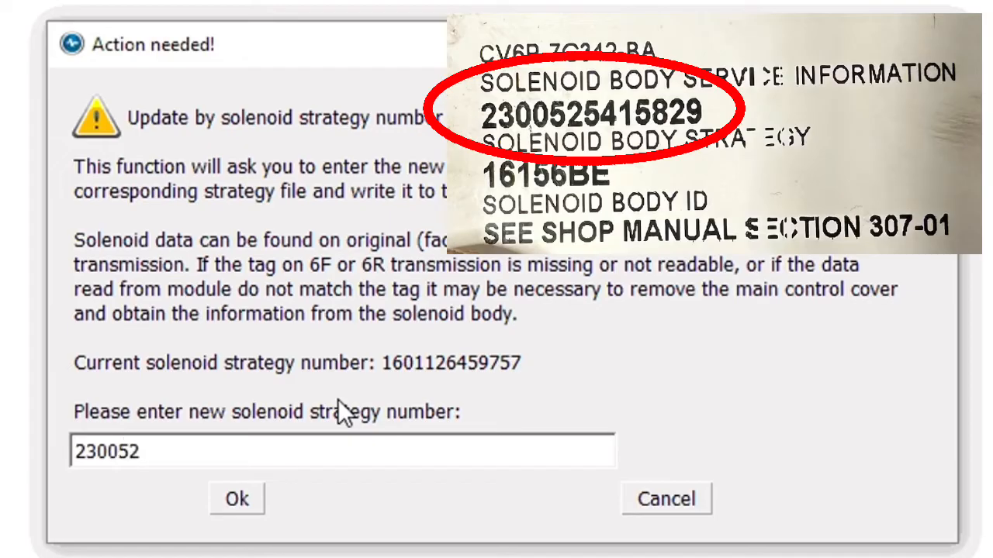
pyautogui.write('54')
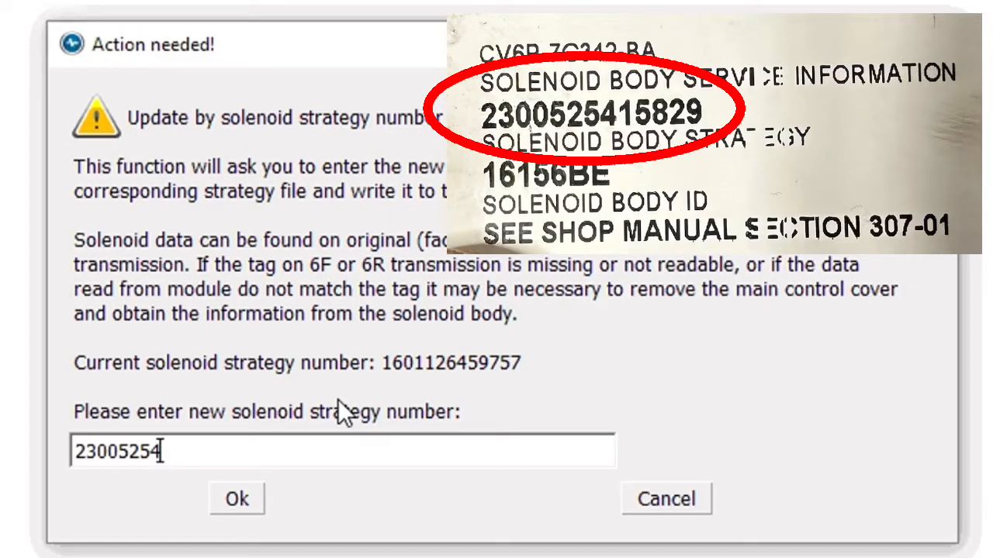
pyautogui.write('15829')
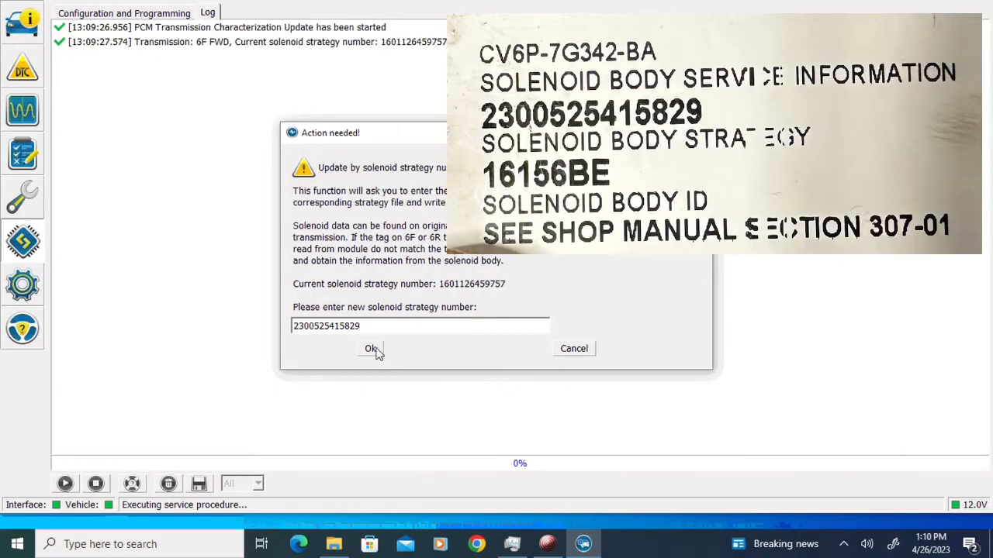
pyautogui.click(371, 349)
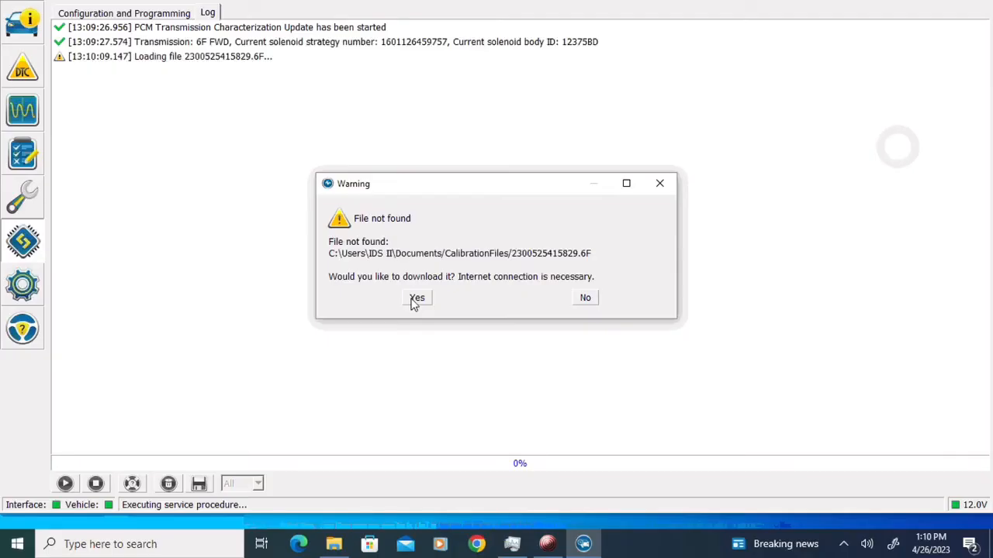
# Step: Download and write the missing strategy file, acknowledge success and exit the procedure
pyautogui.click(417, 298)
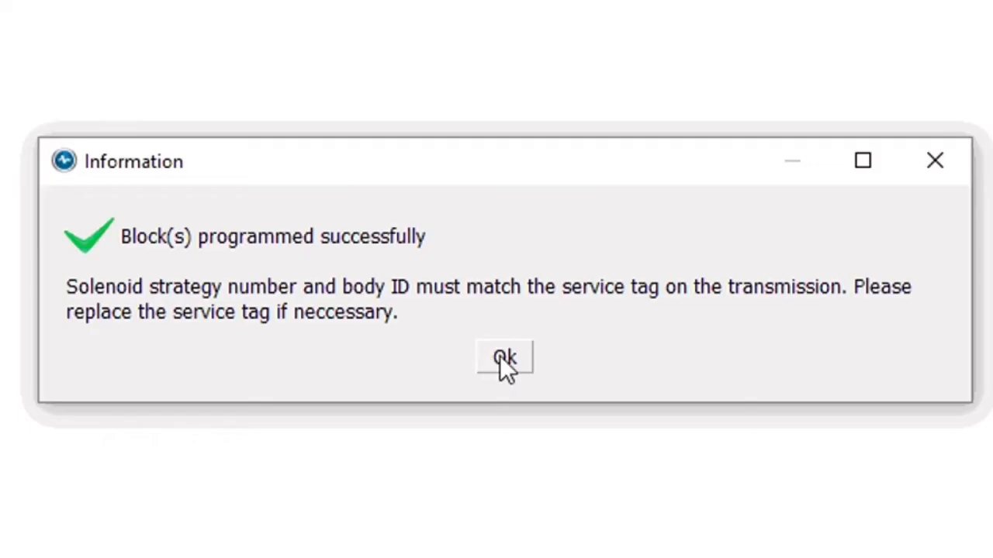
pyautogui.click(504, 357)
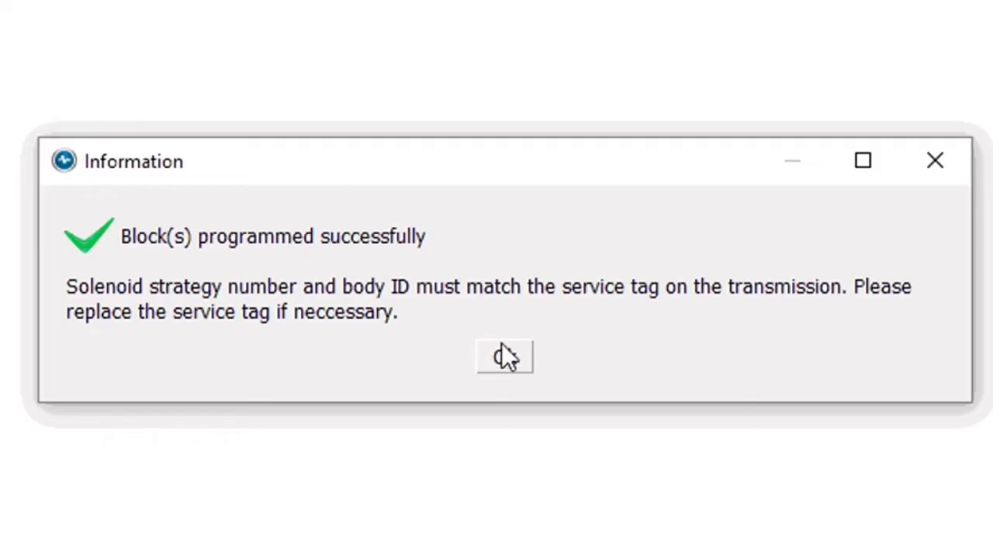
pyautogui.click(504, 356)
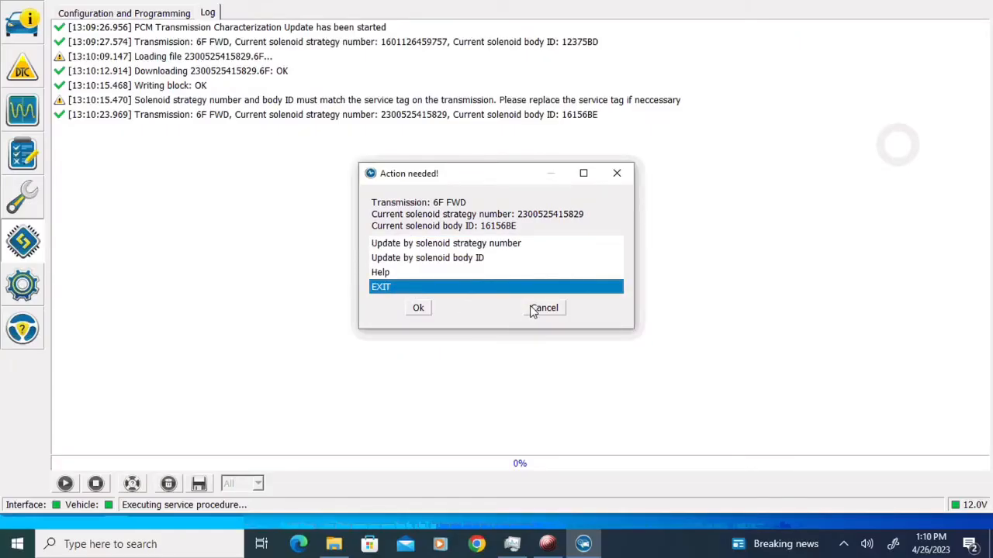
pyautogui.click(419, 307)
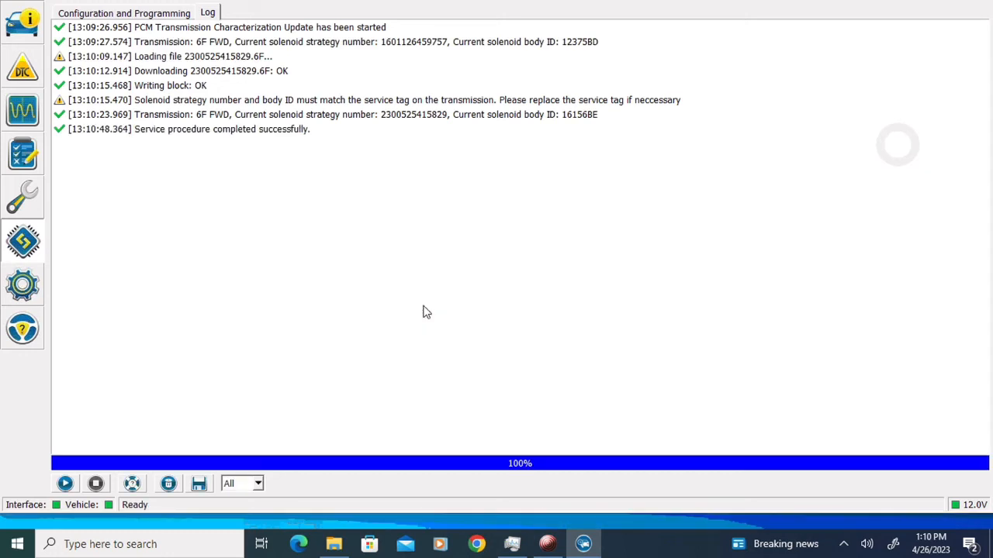
# Step: Review the stored PCM trouble codes P0733 and P0734 in the DTC list
pyautogui.click(21, 67)
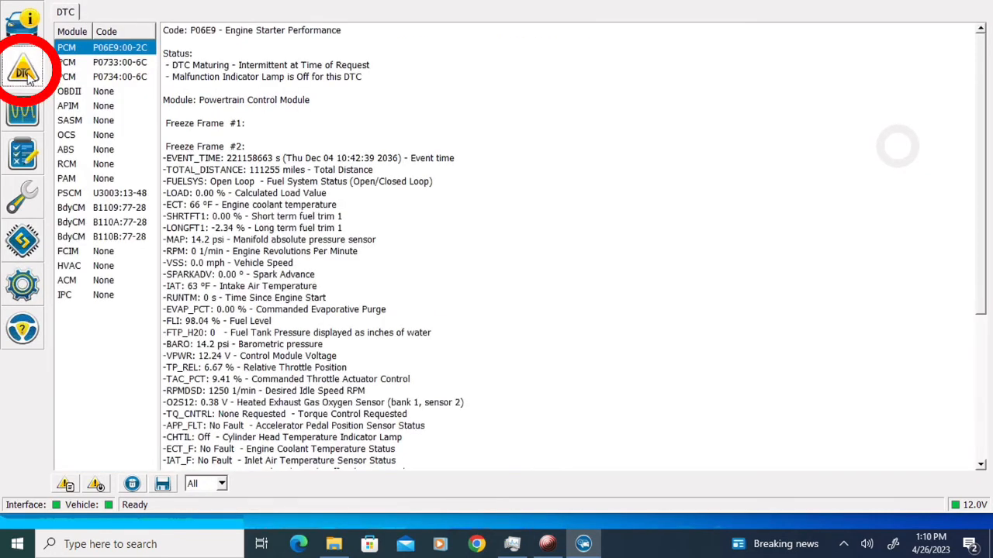
pyautogui.moveTo(96, 68)
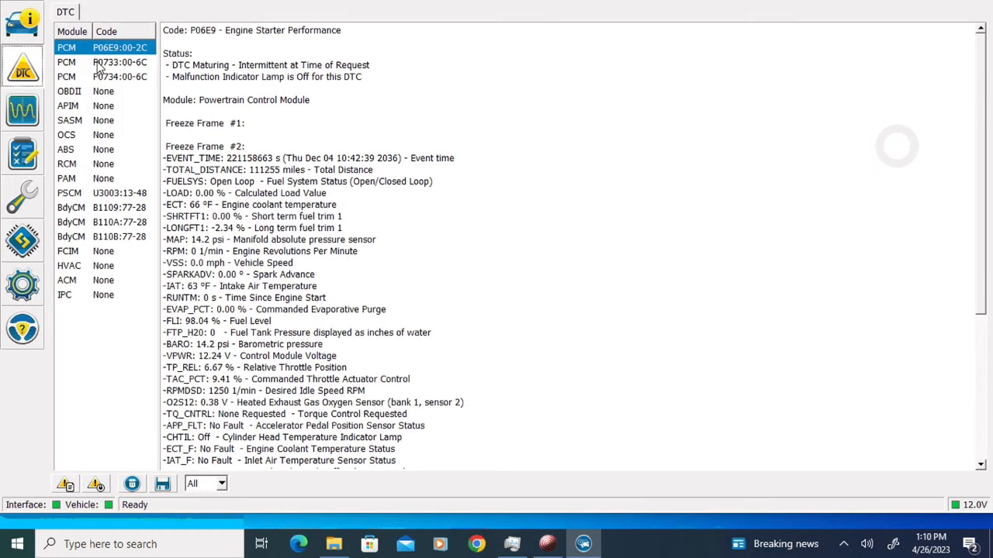
pyautogui.click(118, 62)
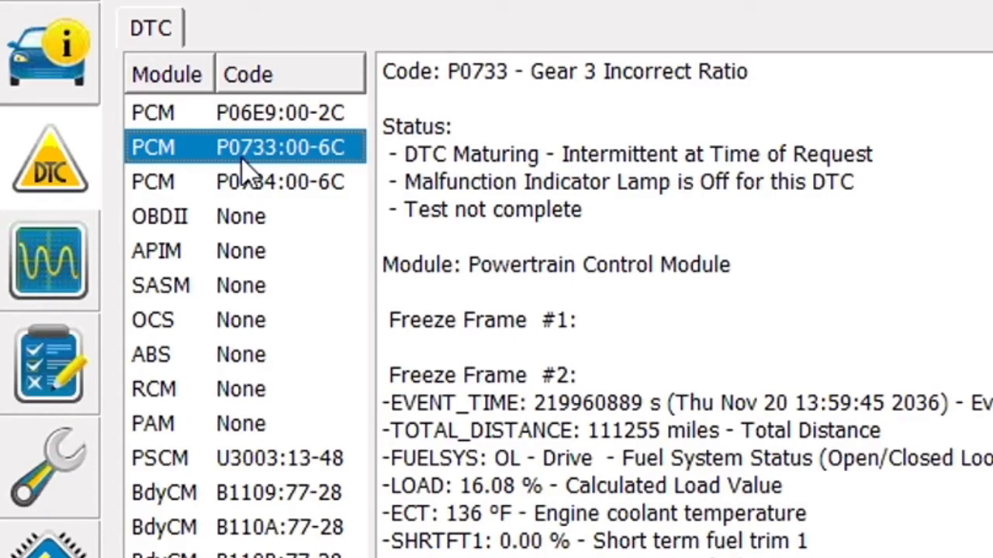
pyautogui.click(280, 181)
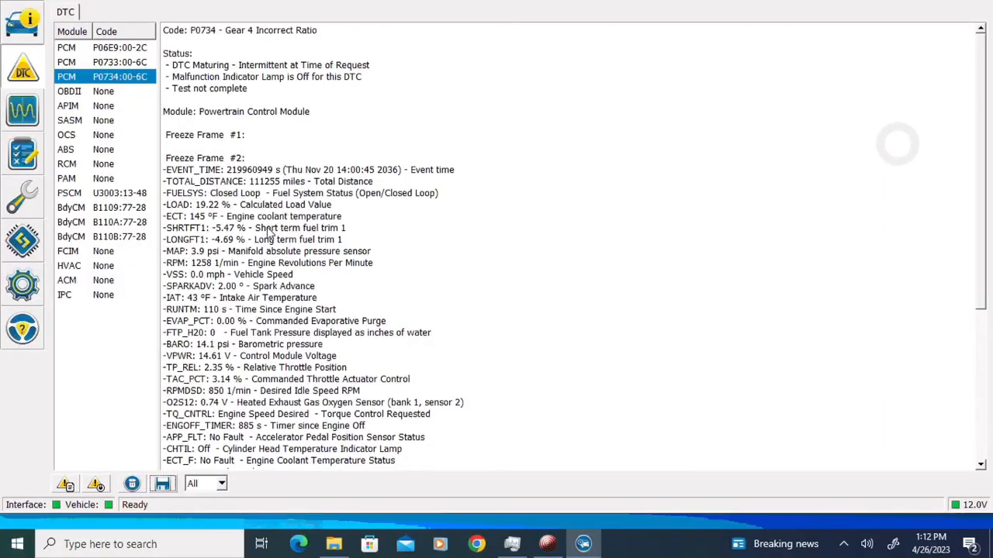
# Step: Clear the DTCs, confirm the ignition cycle prompt and return to the Log
pyautogui.click(97, 484)
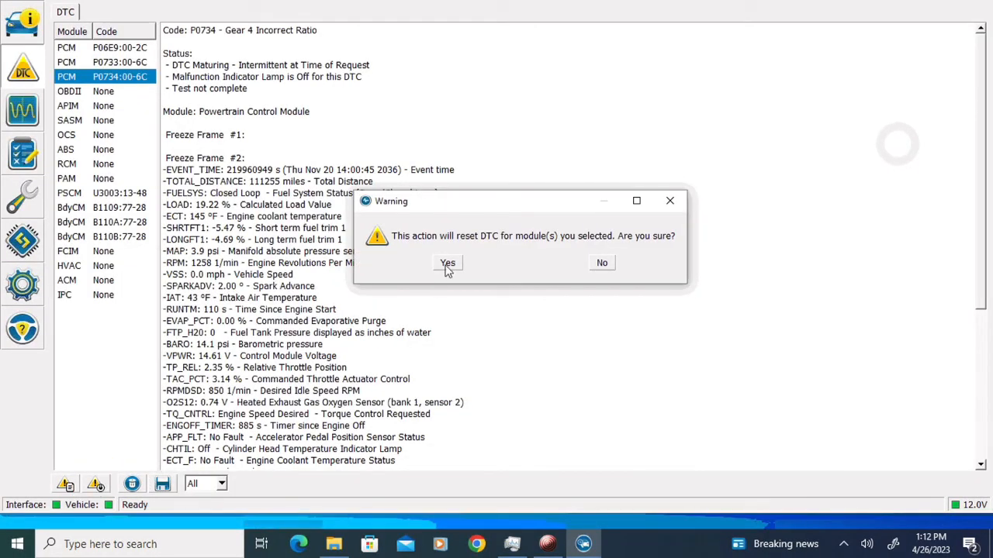
pyautogui.click(447, 262)
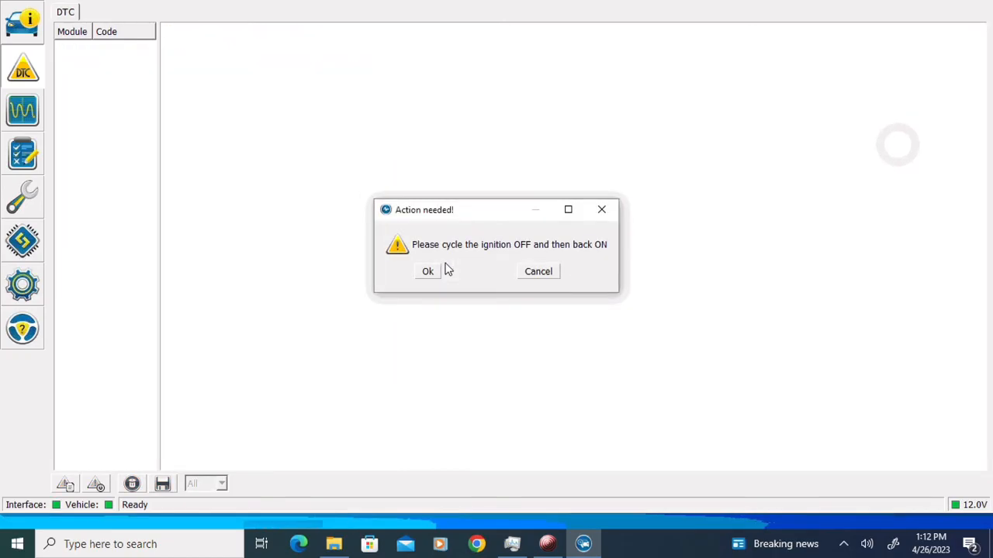
pyautogui.click(428, 271)
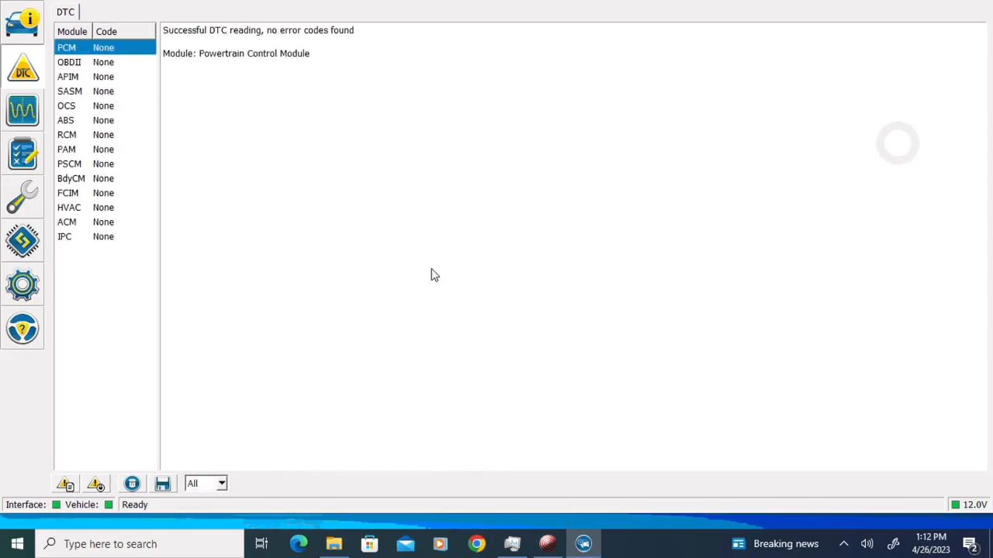
pyautogui.moveTo(193, 124)
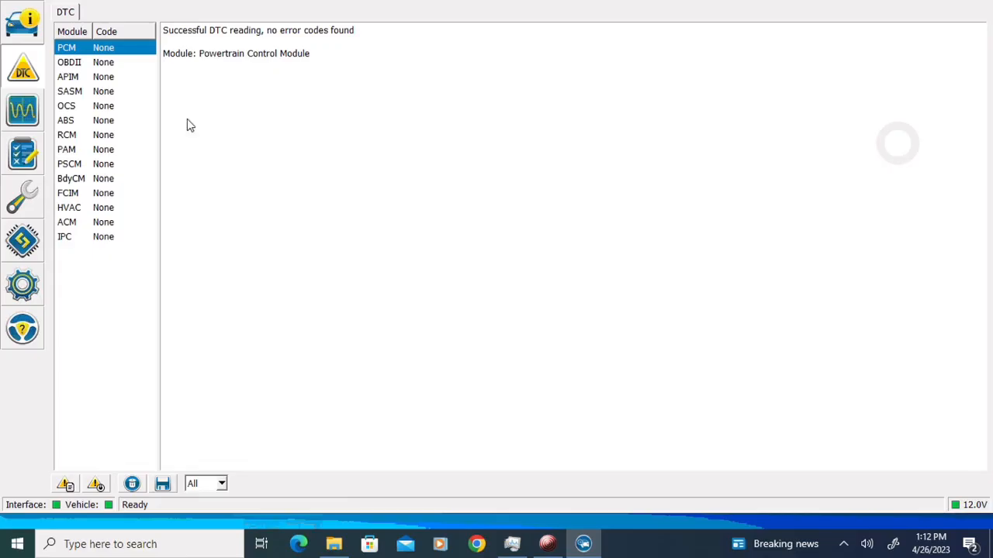
pyautogui.click(22, 22)
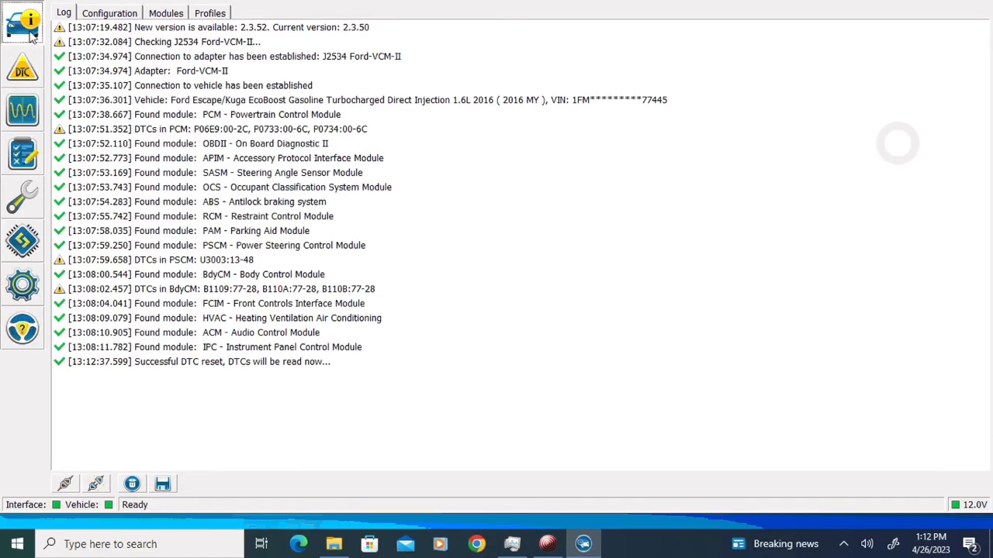